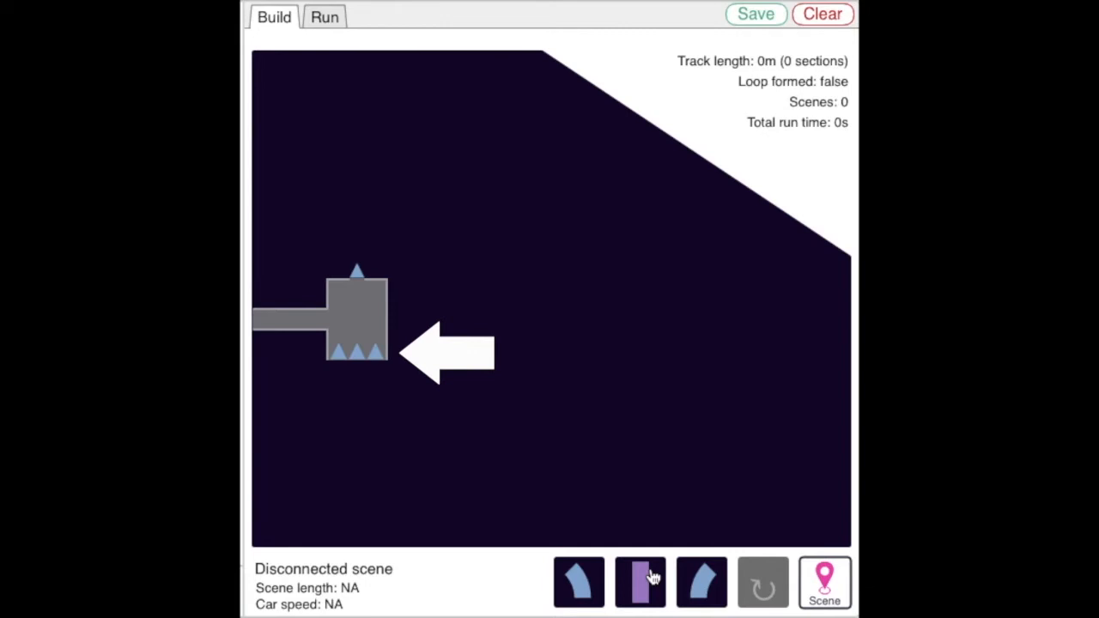
Step: Extend track from the station into a closed 25-section, 104.8 m loop
{"action": "left_click", "coordinate": [640, 583]}
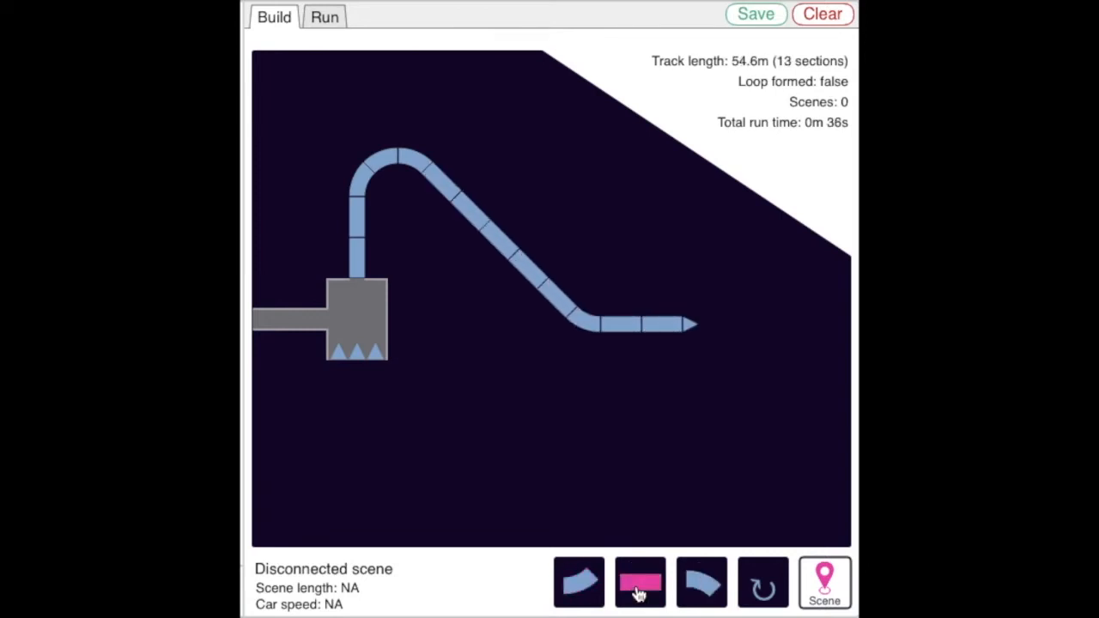
{"action": "left_click", "coordinate": [764, 585]}
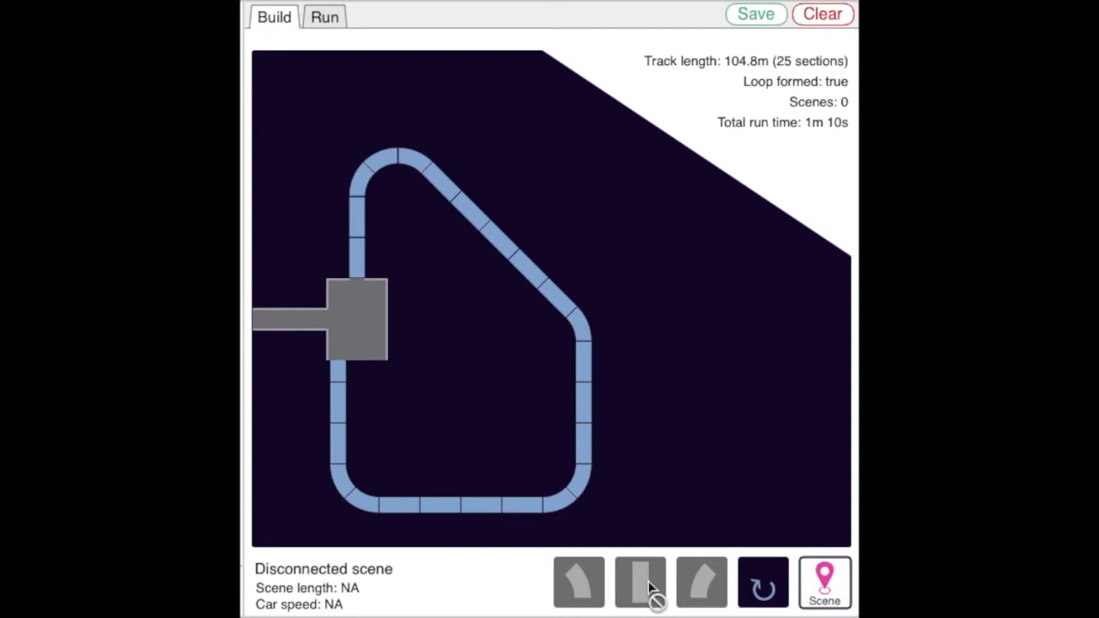
Step: Place scenes along the loop and adjust scene 2's time, giving 1m 22s total run time
{"action": "left_click_drag", "start_coordinate": [824, 582], "coordinate": [763, 481]}
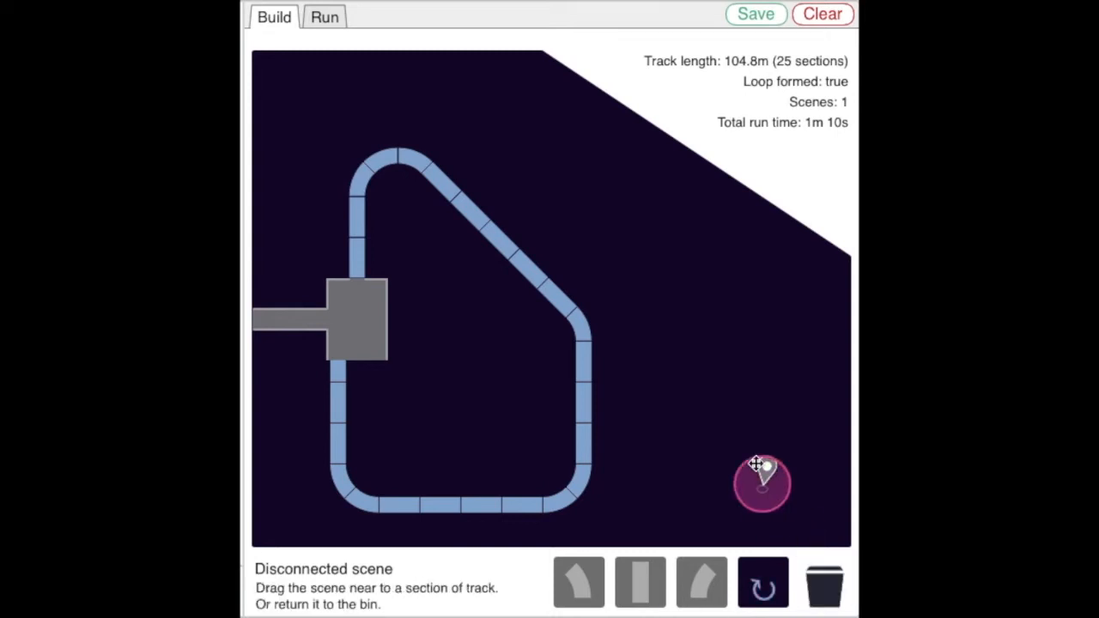
{"action": "left_click_drag", "start_coordinate": [762, 483], "coordinate": [536, 332]}
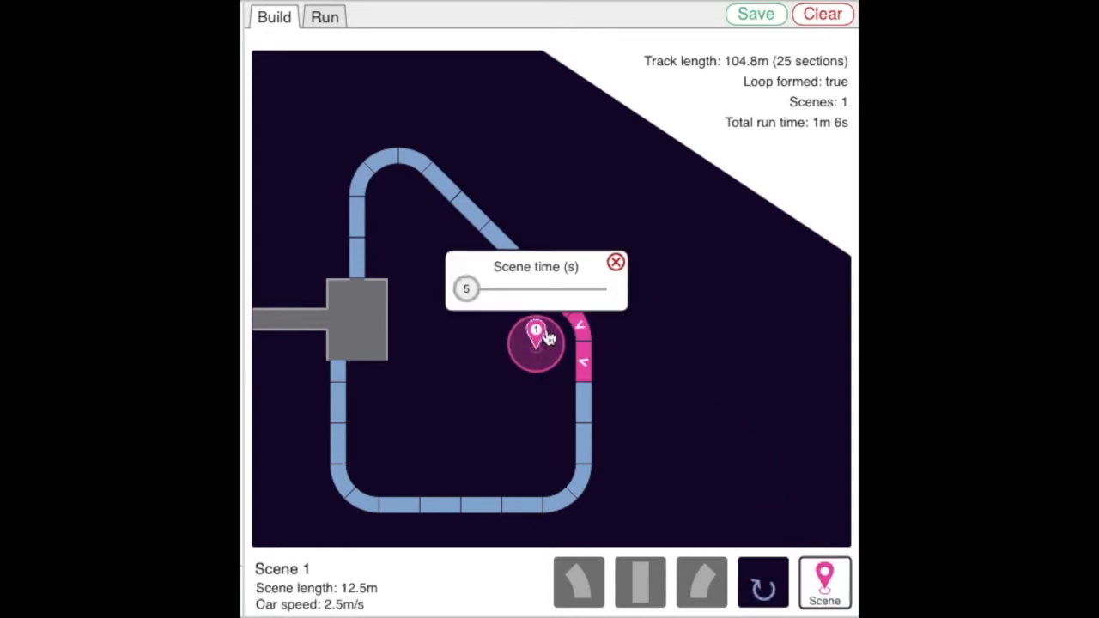
{"action": "left_click", "coordinate": [615, 262]}
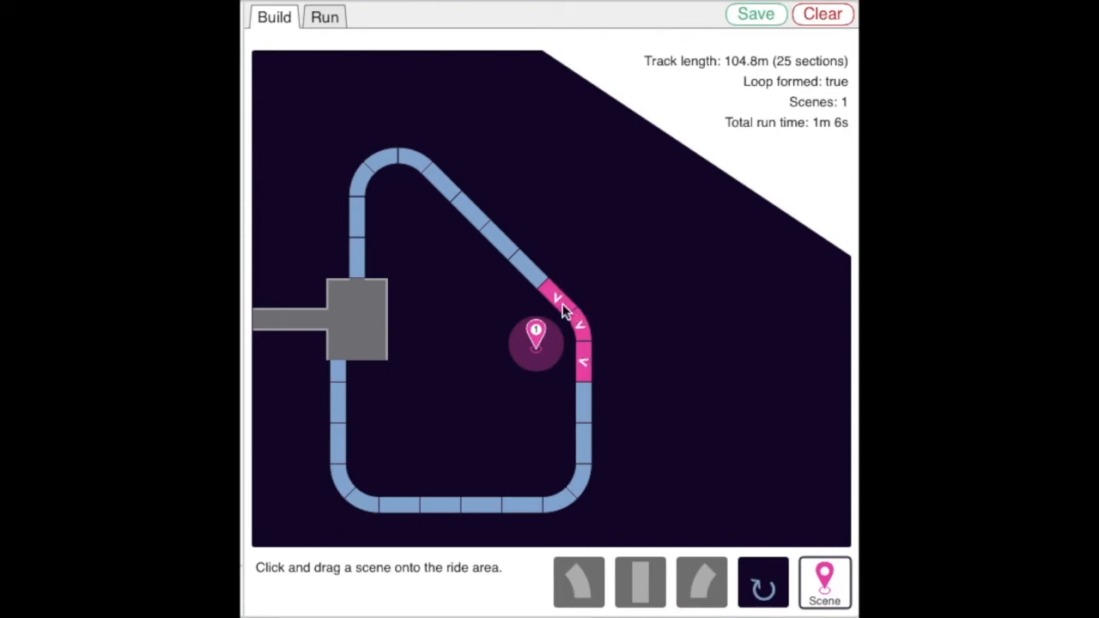
{"action": "left_click_drag", "start_coordinate": [824, 582], "coordinate": [393, 445]}
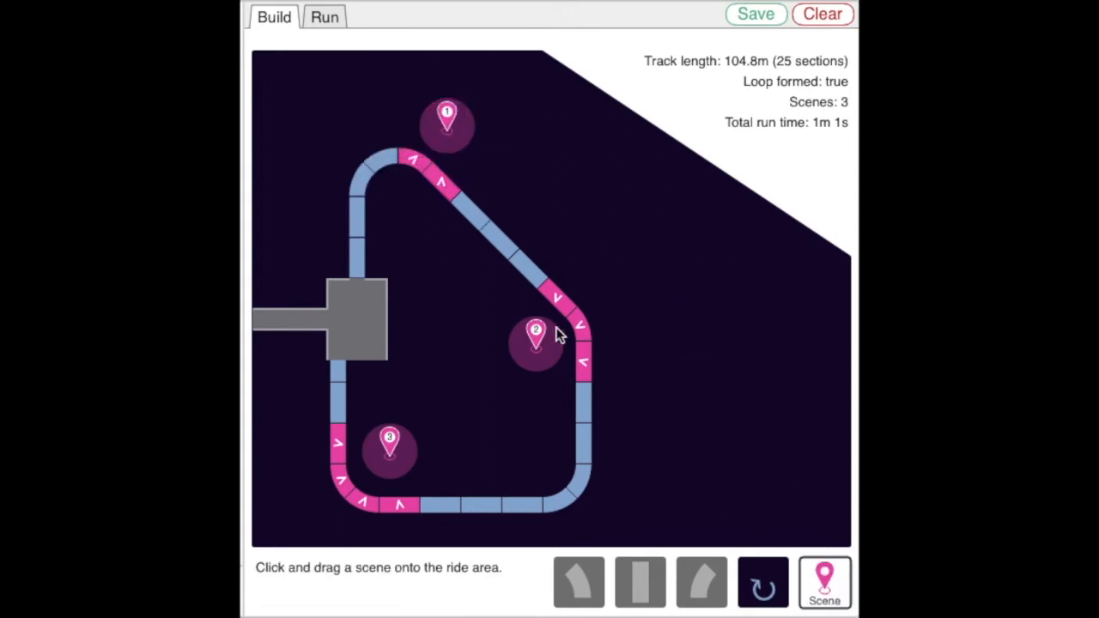
{"action": "left_click", "coordinate": [533, 332]}
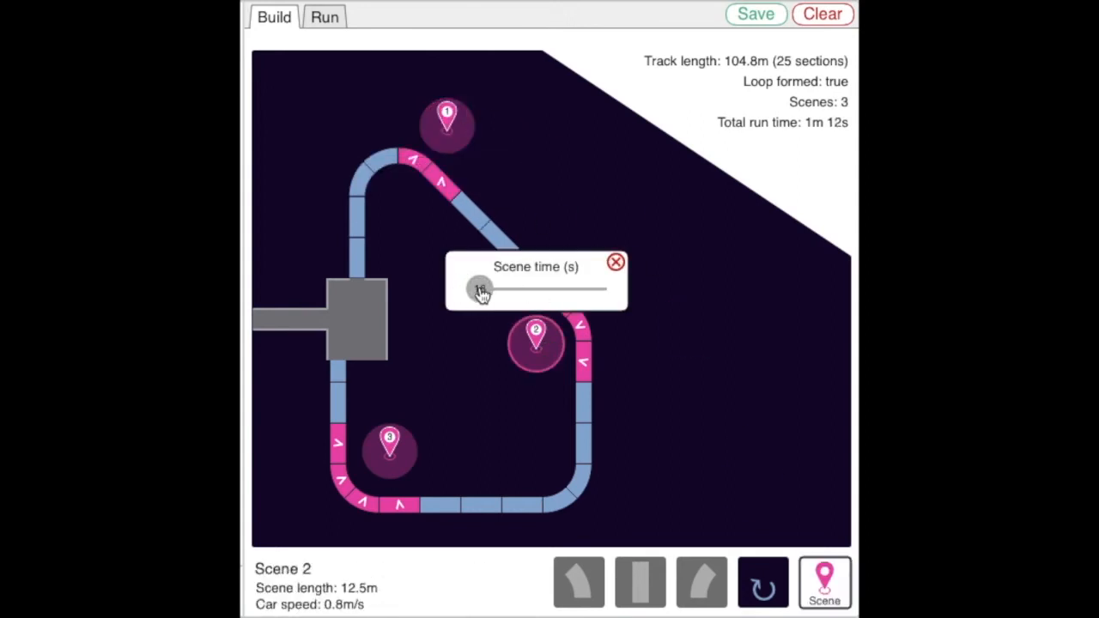
{"action": "left_click", "coordinate": [616, 262]}
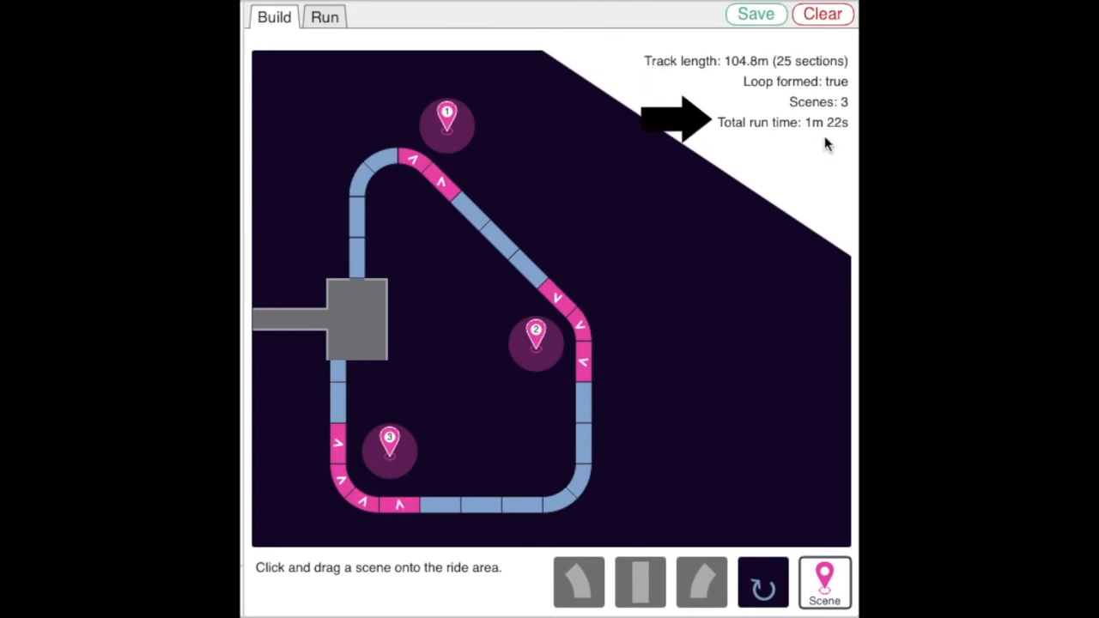
Step: Switch to Run mode, showing 3600 people/hour capacity and 1m 22s ride duration
{"action": "left_click", "coordinate": [324, 16]}
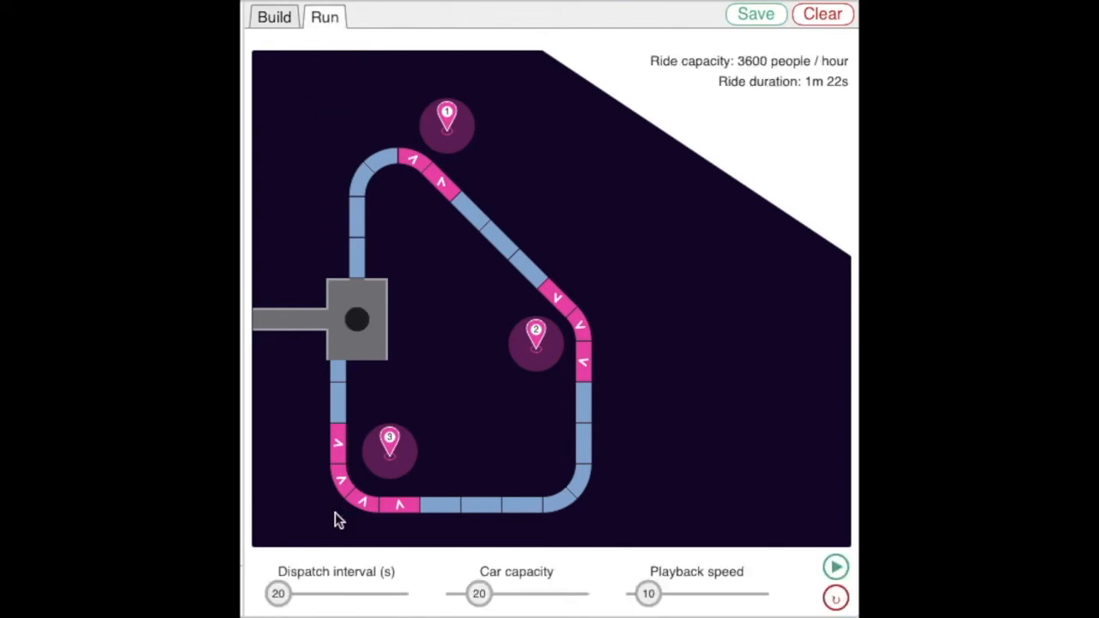
Step: Set dispatch interval 23 s, car capacity 11, playback speed 9, and start the simulation
{"action": "left_click_drag", "start_coordinate": [278, 594], "coordinate": [287, 593]}
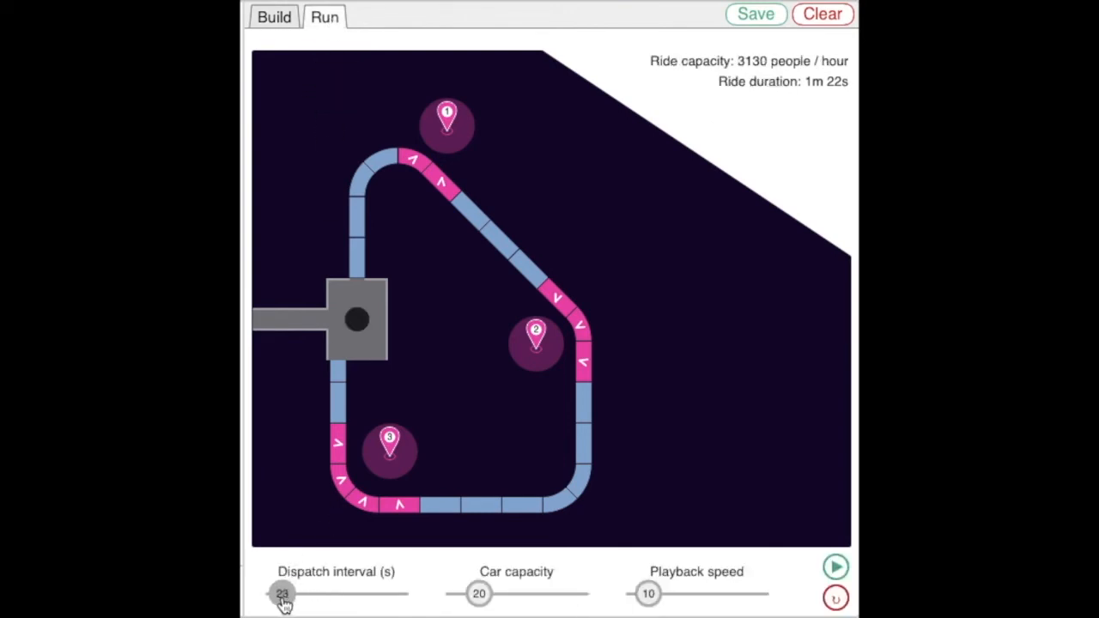
{"action": "left_click_drag", "start_coordinate": [480, 593], "coordinate": [463, 593]}
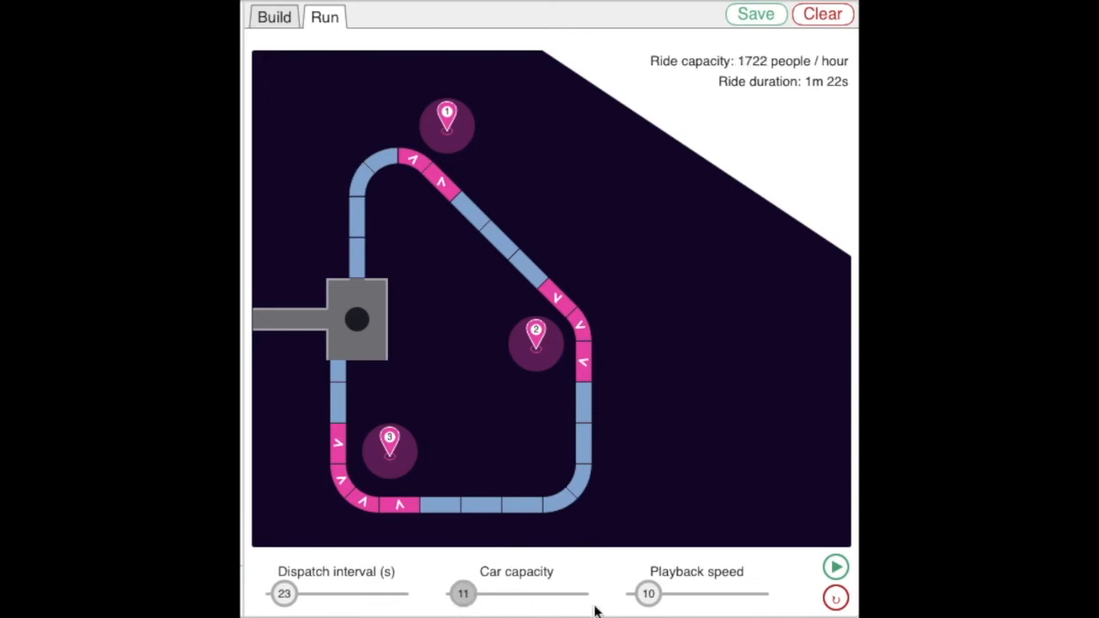
{"action": "left_click_drag", "start_coordinate": [648, 594], "coordinate": [647, 594]}
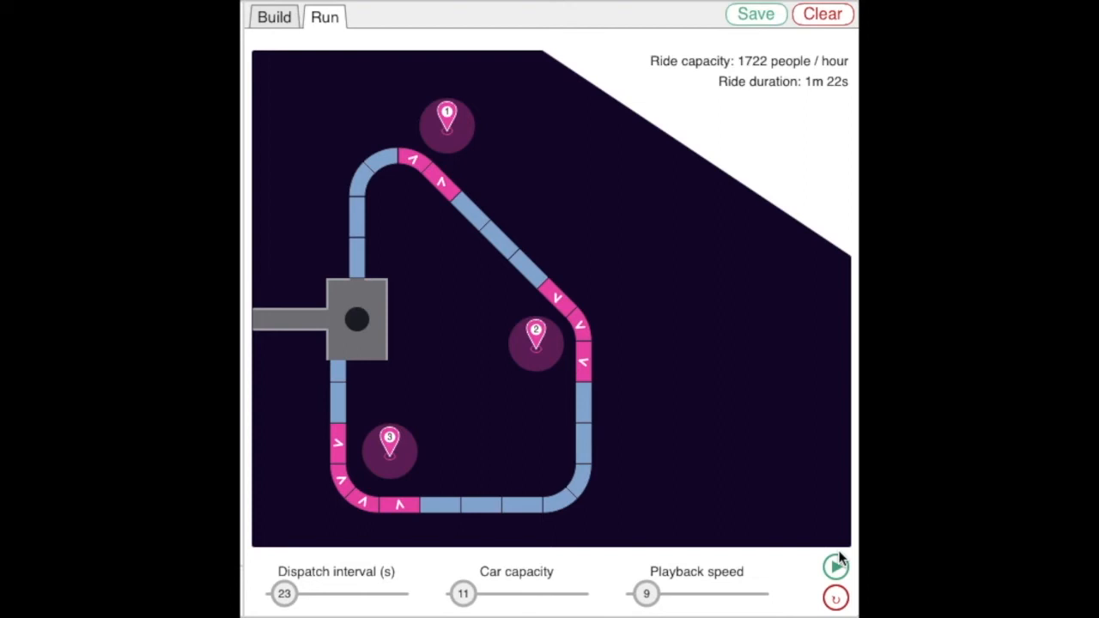
{"action": "left_click", "coordinate": [834, 563]}
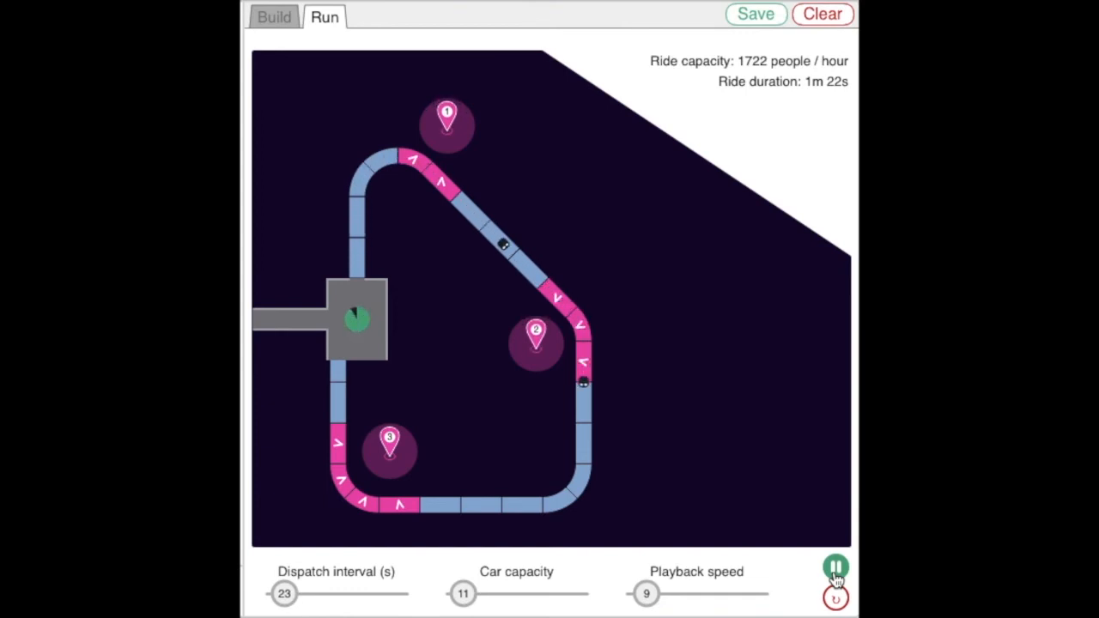
Step: Raise playback speed to 20, shorten scene 2 to 18 s, and set car capacity 18
{"action": "left_click_drag", "start_coordinate": [647, 594], "coordinate": [650, 593]}
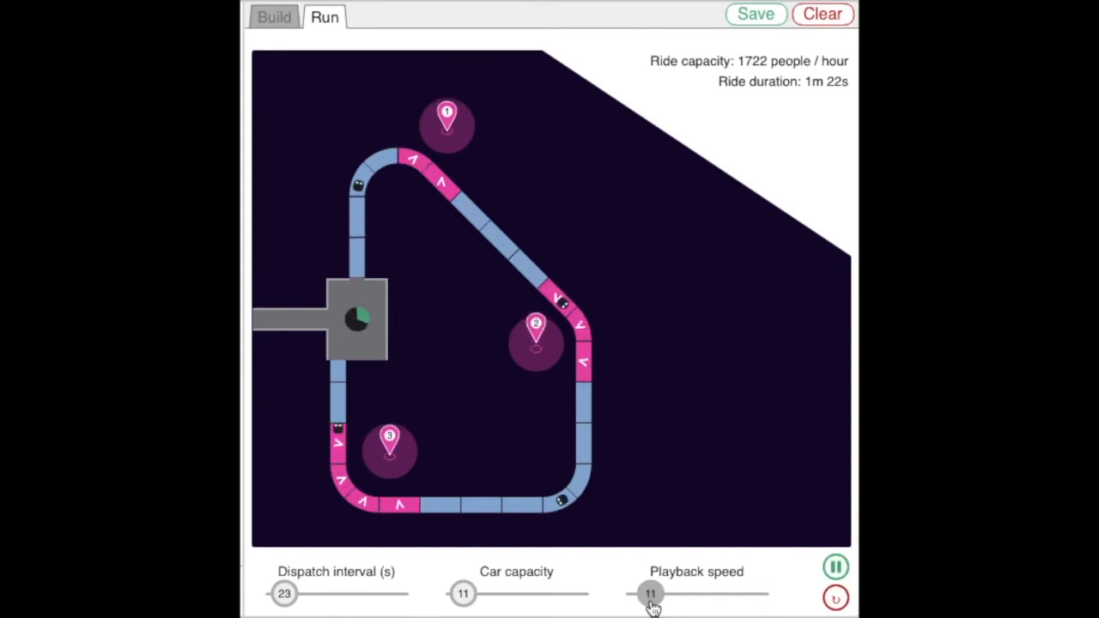
{"action": "left_click_drag", "start_coordinate": [650, 594], "coordinate": [671, 593]}
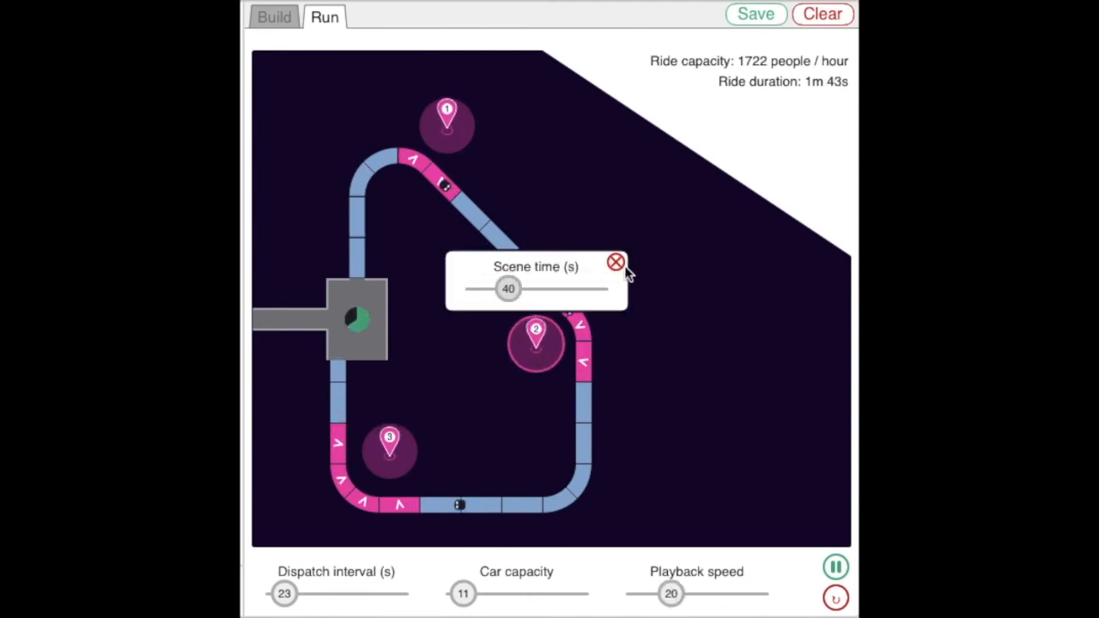
{"action": "left_click", "coordinate": [614, 260]}
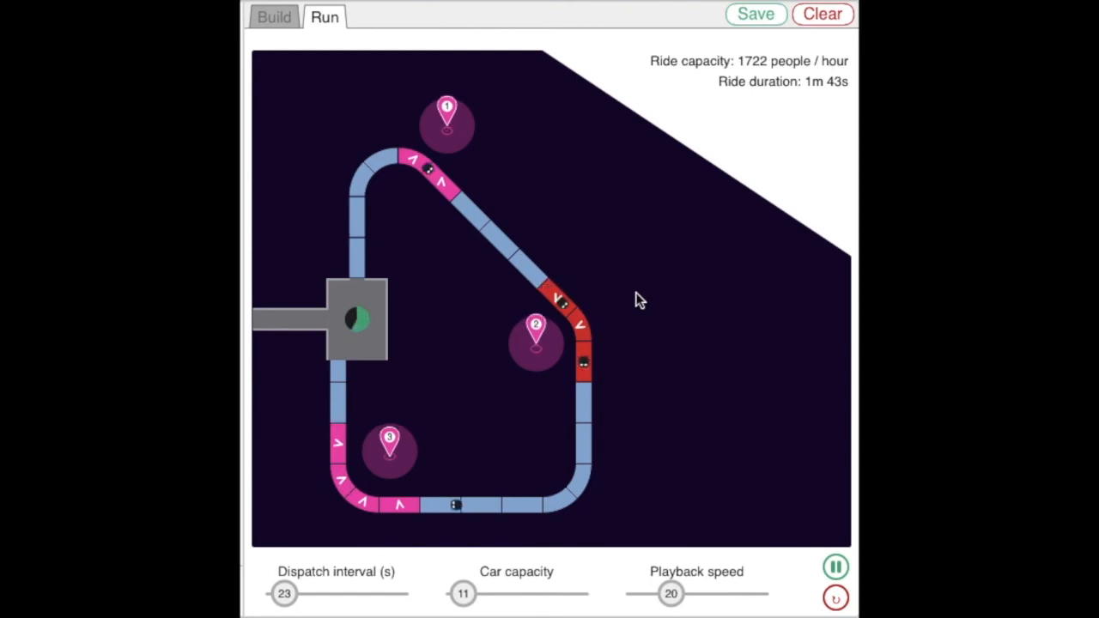
{"action": "mouse_move", "coordinate": [533, 352]}
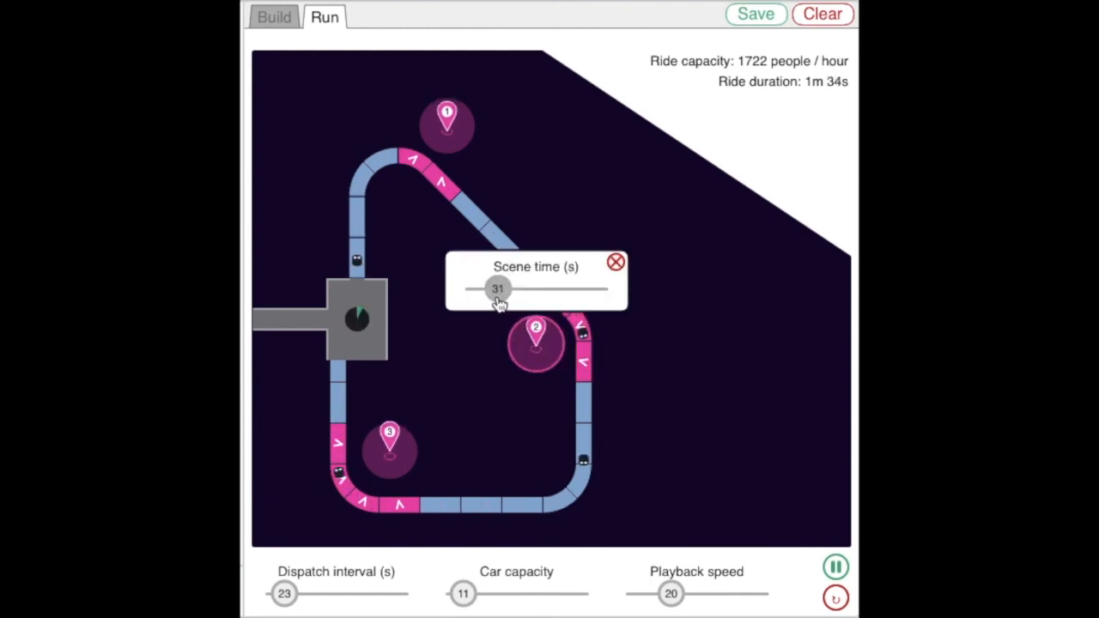
{"action": "left_click_drag", "start_coordinate": [498, 289], "coordinate": [481, 289]}
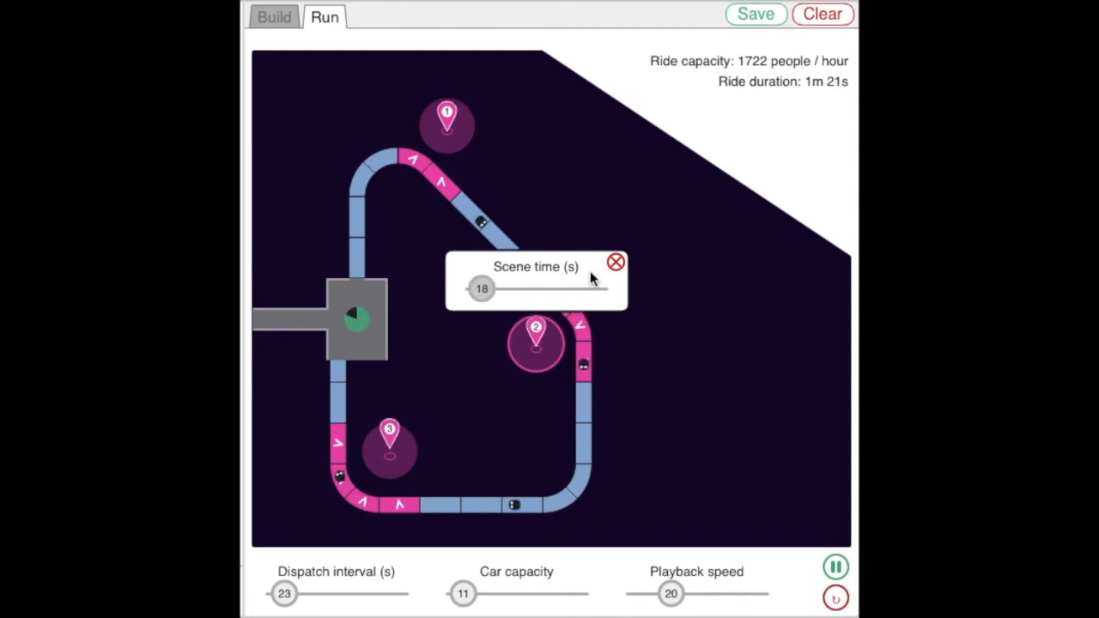
{"action": "left_click", "coordinate": [615, 262]}
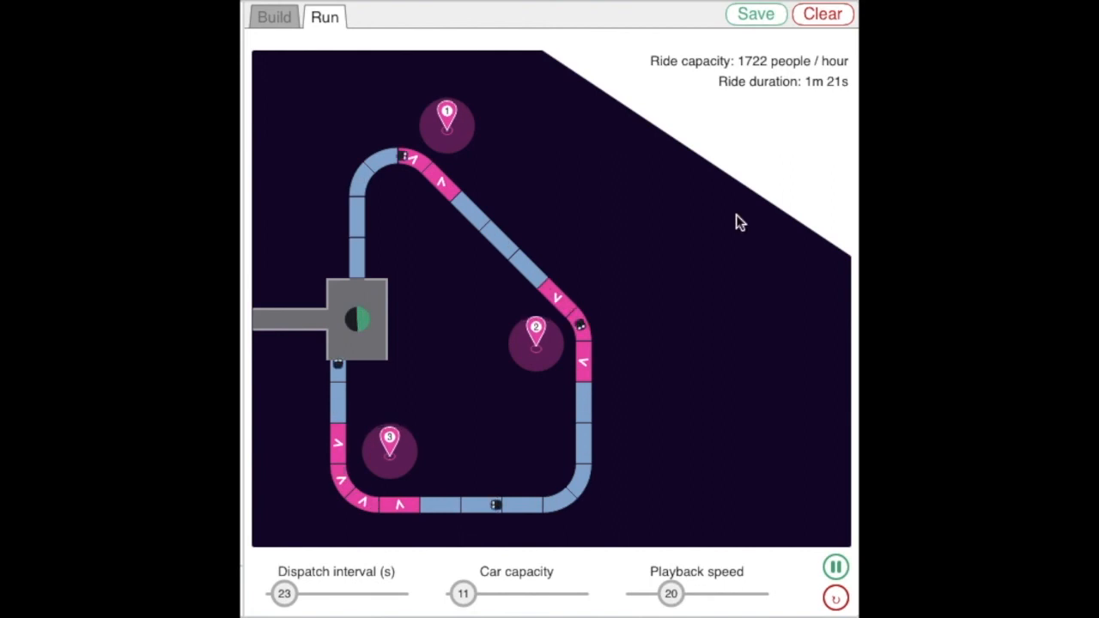
{"action": "left_click_drag", "start_coordinate": [464, 593], "coordinate": [471, 594]}
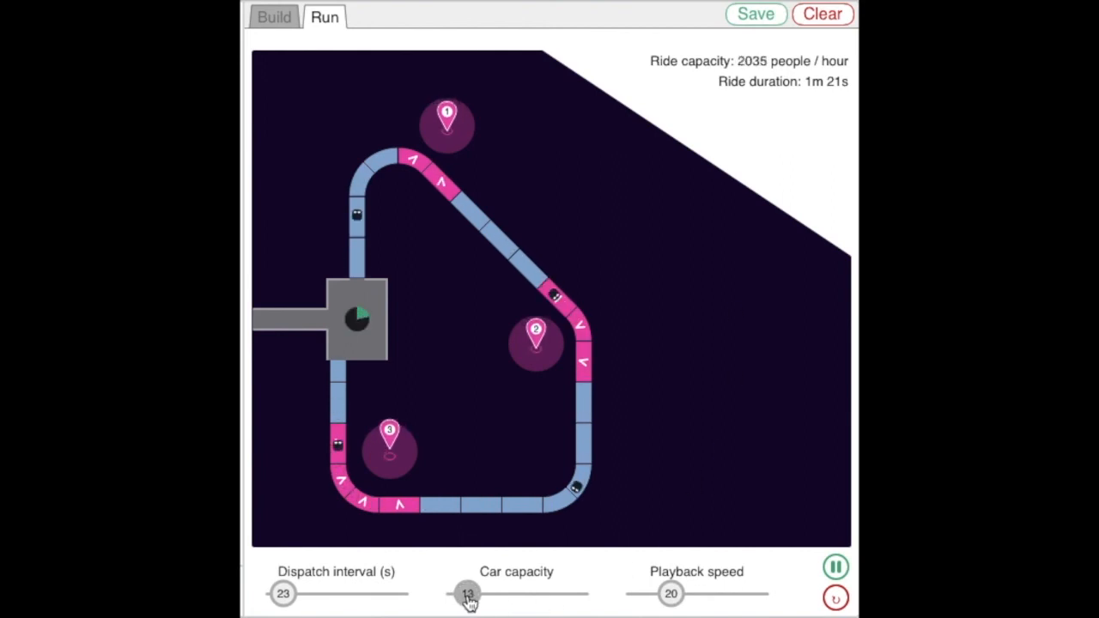
{"action": "left_click_drag", "start_coordinate": [469, 593], "coordinate": [476, 593]}
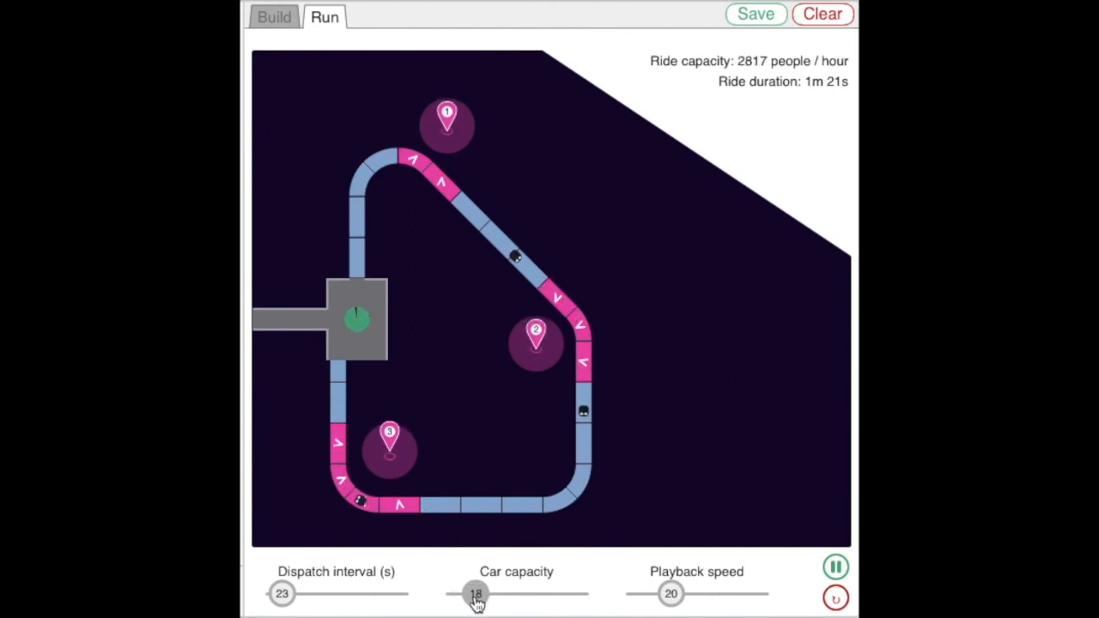